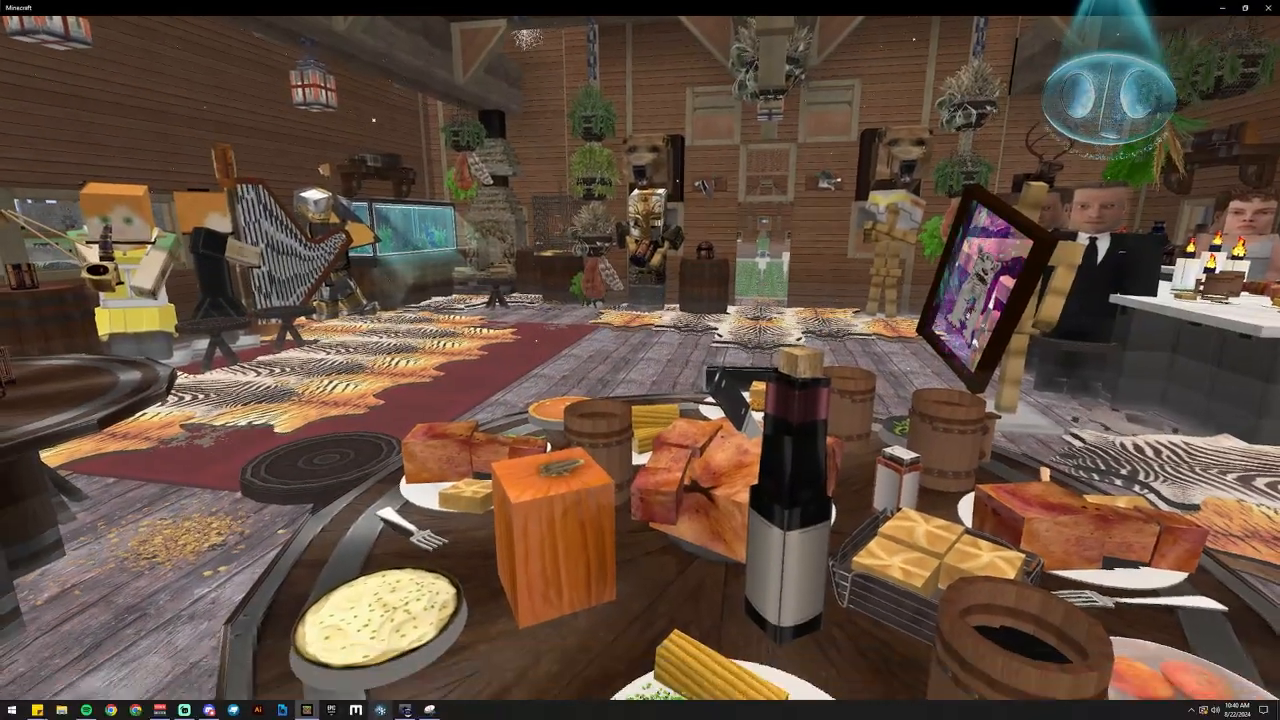
- Press E while capturing the Sketchfab upload question for red X markup
key("e")
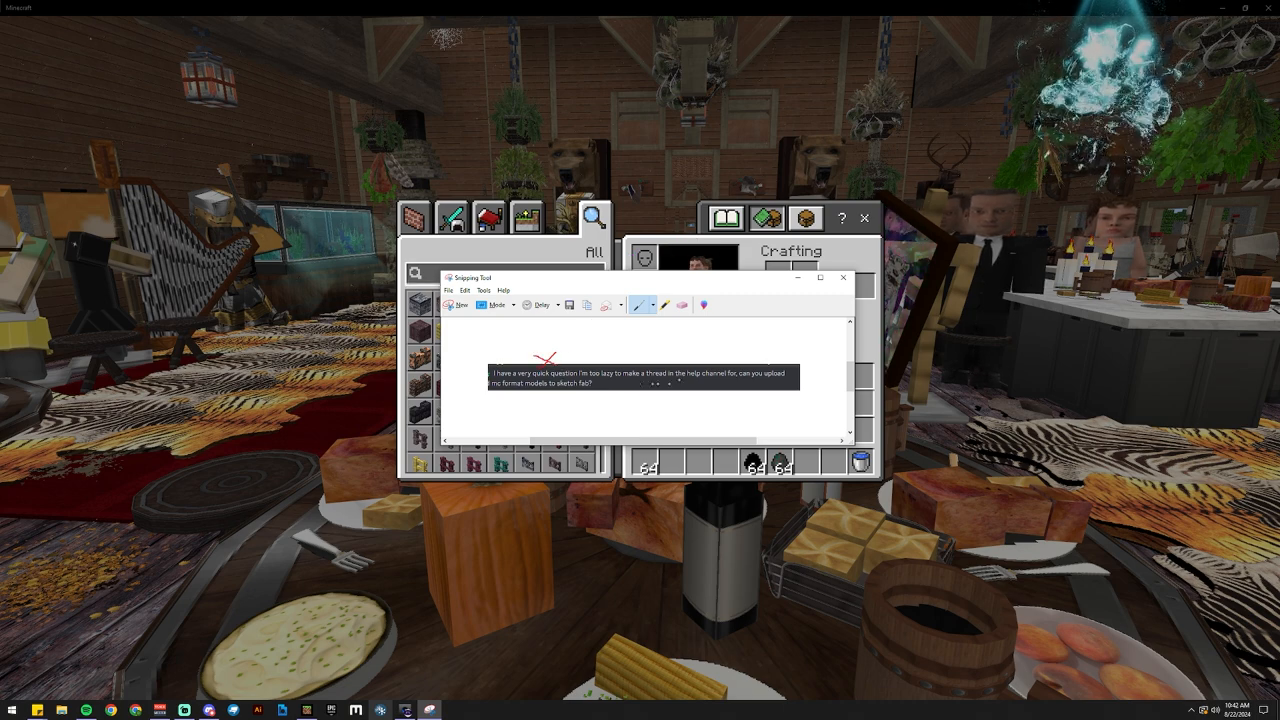
- Draw additional red X strokes in a row above the Sketchfab upload question
left_click_drag(595, 360, 620, 350)
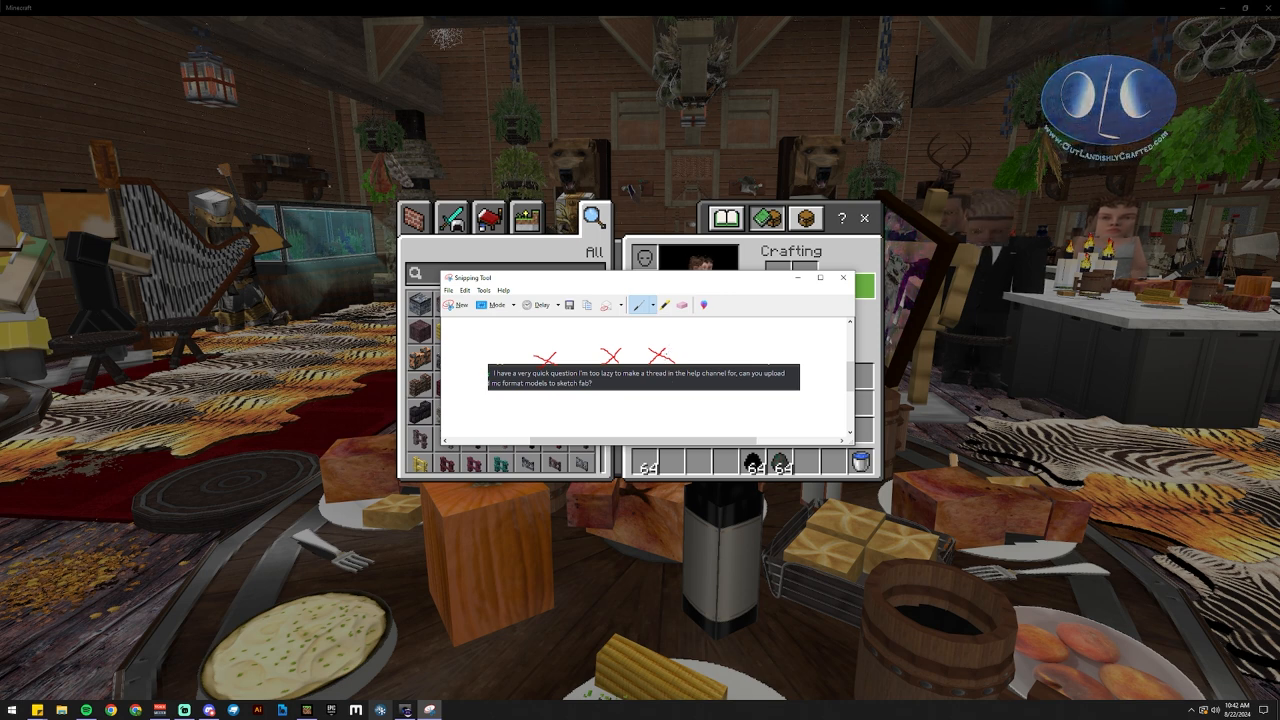
- Draw a red curved arrow to the right of the three X marks
left_click_drag(690, 348, 725, 358)
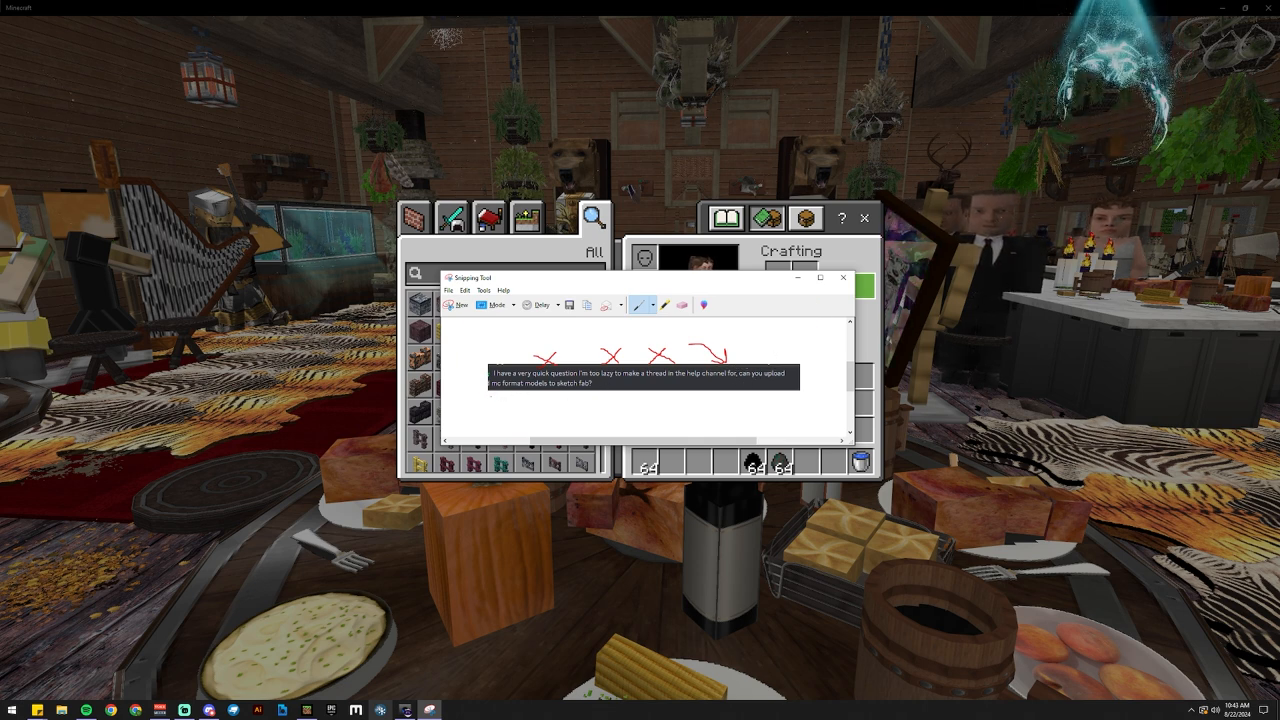
left_click_drag(490, 403, 590, 398)
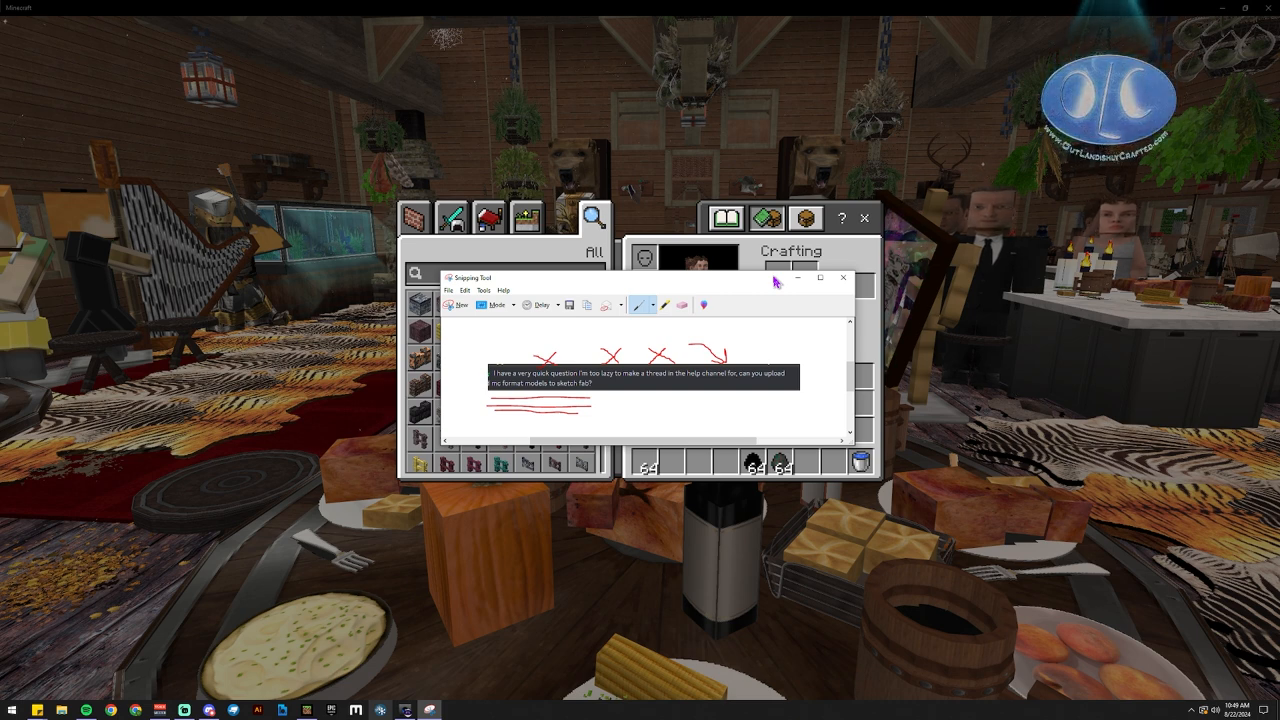
- Refocus the Minecraft window to return to the wooden hall with the feast table
left_click(843, 277)
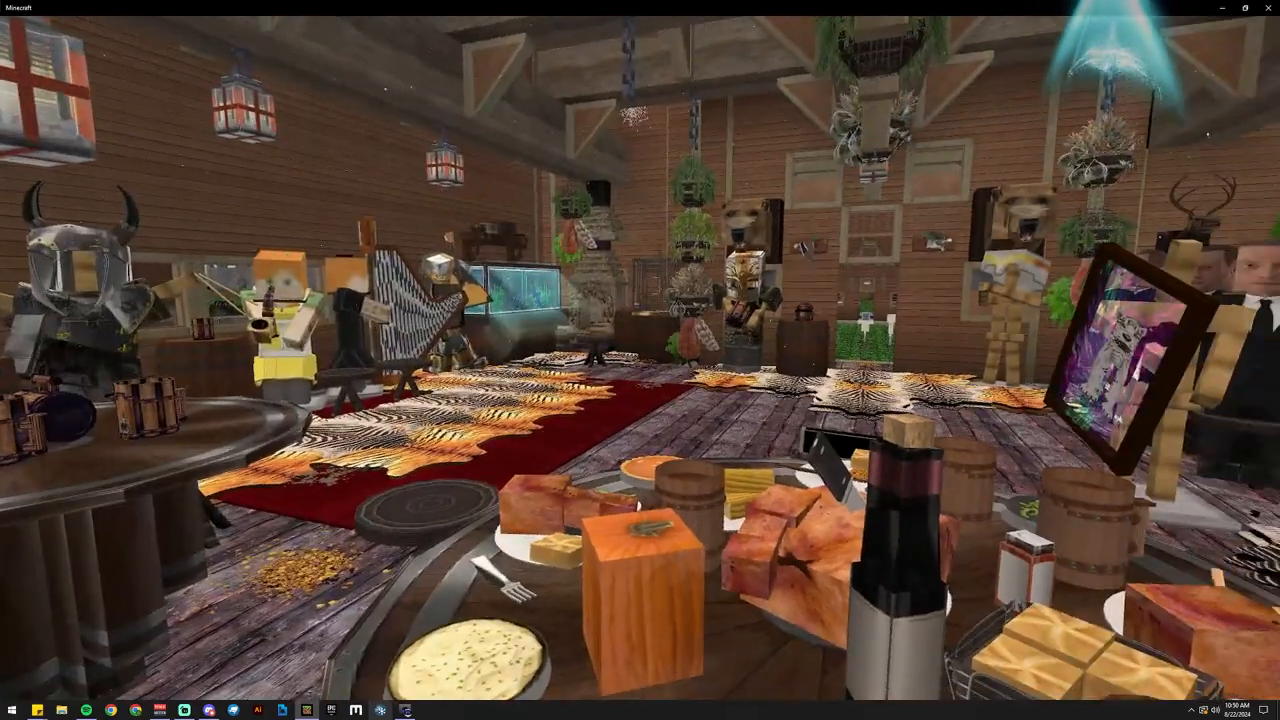
mouse_move(640, 360)
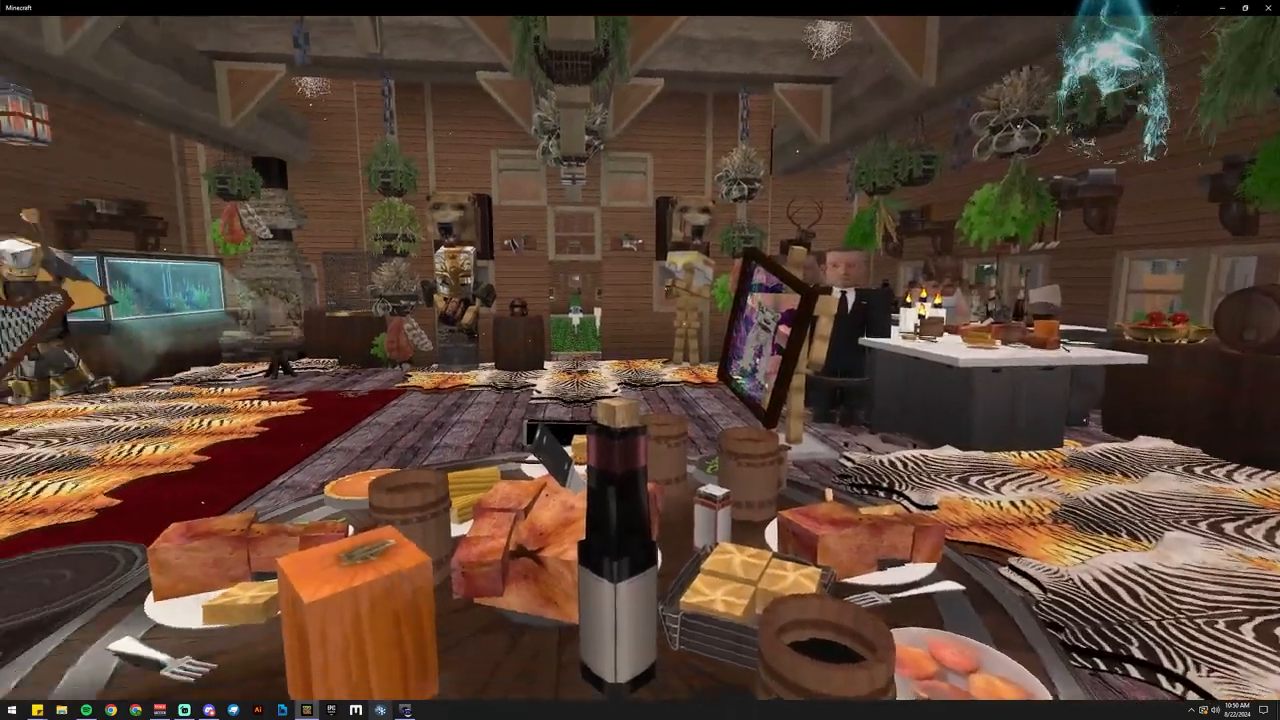
mouse_move(640, 360)
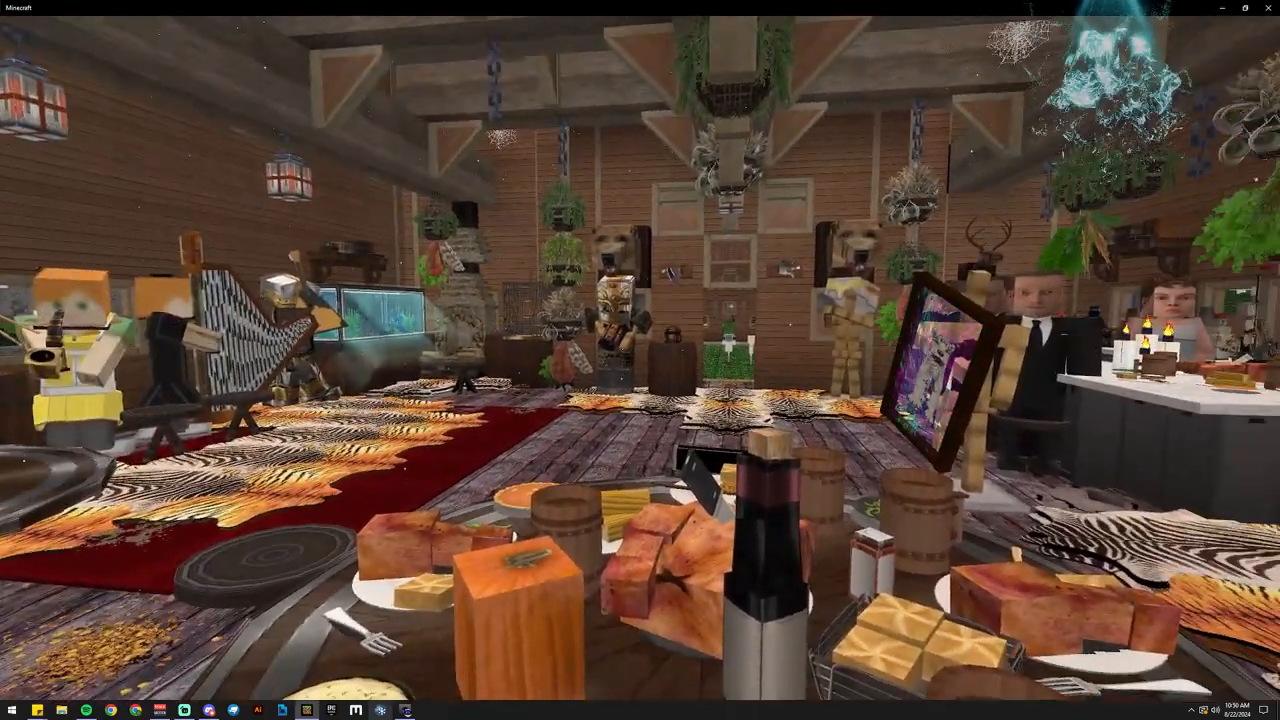